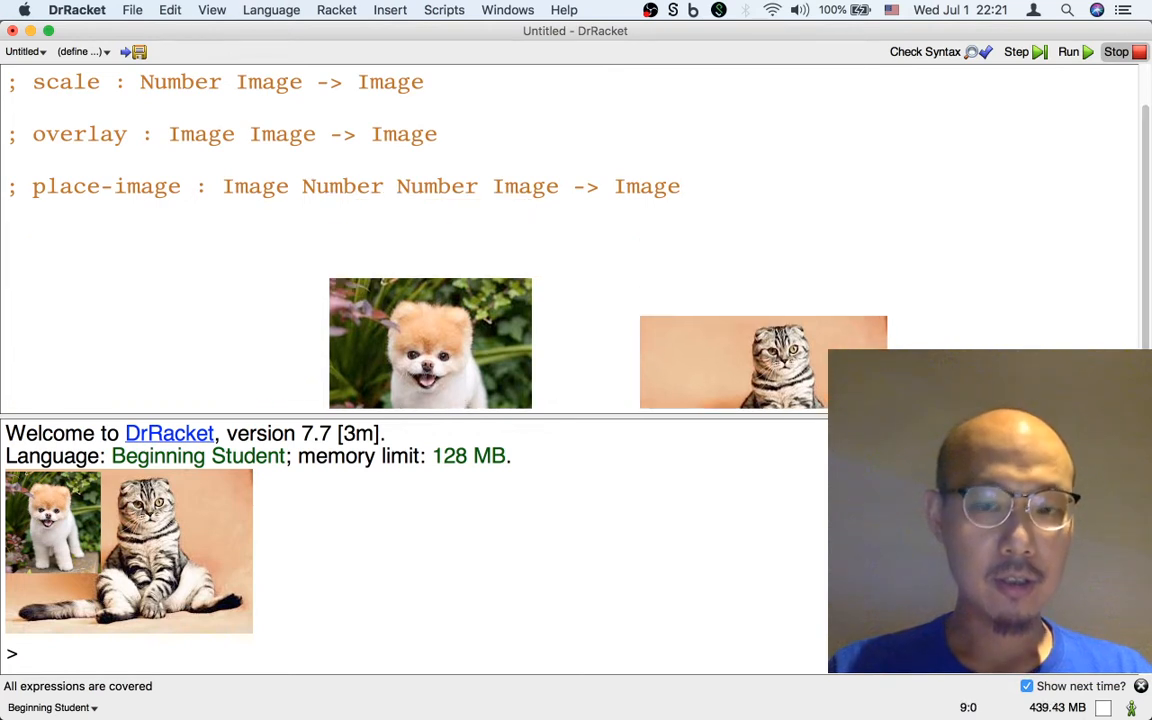
- Start an unfinished (text "hello" call and a text signature comment below the image signatures
{"action": "type", "text": "(tex"}
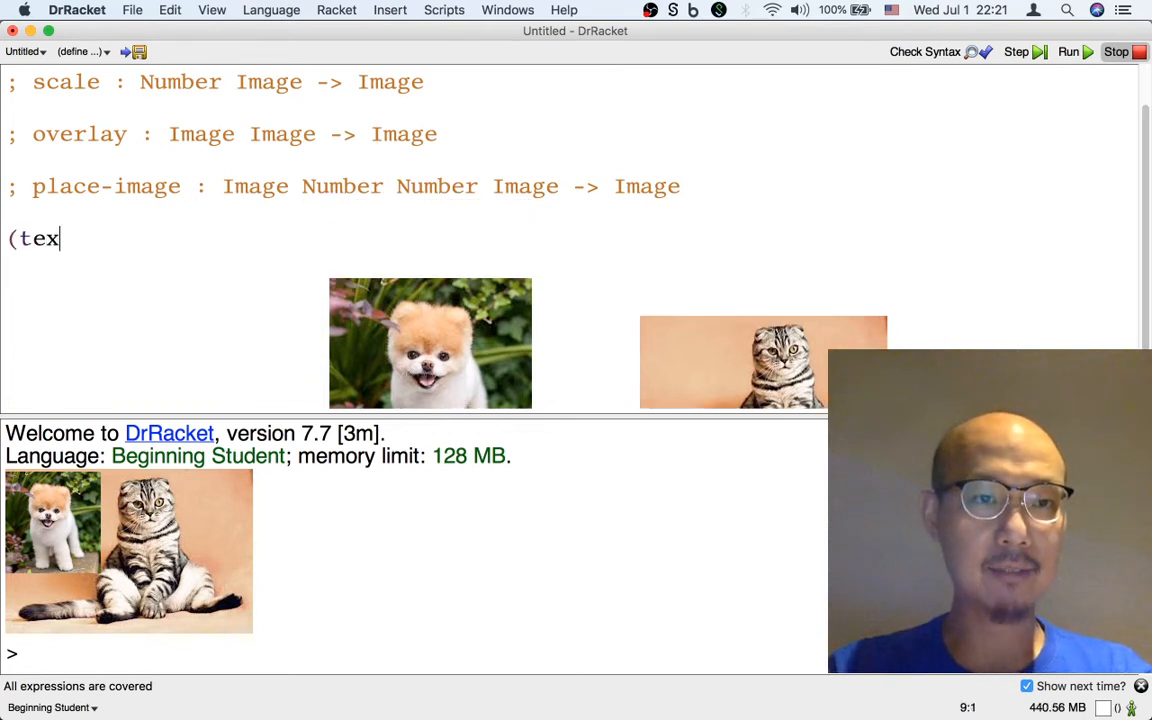
{"action": "type", "text": "t"}
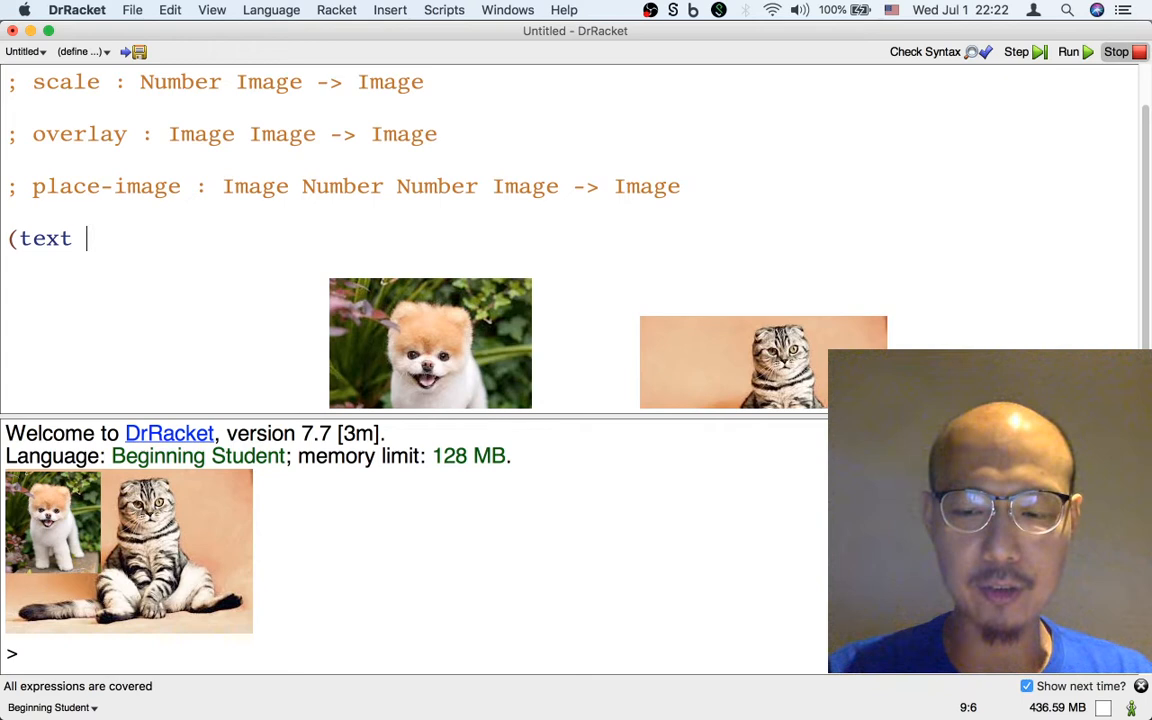
{"action": "type", "text": "\""}
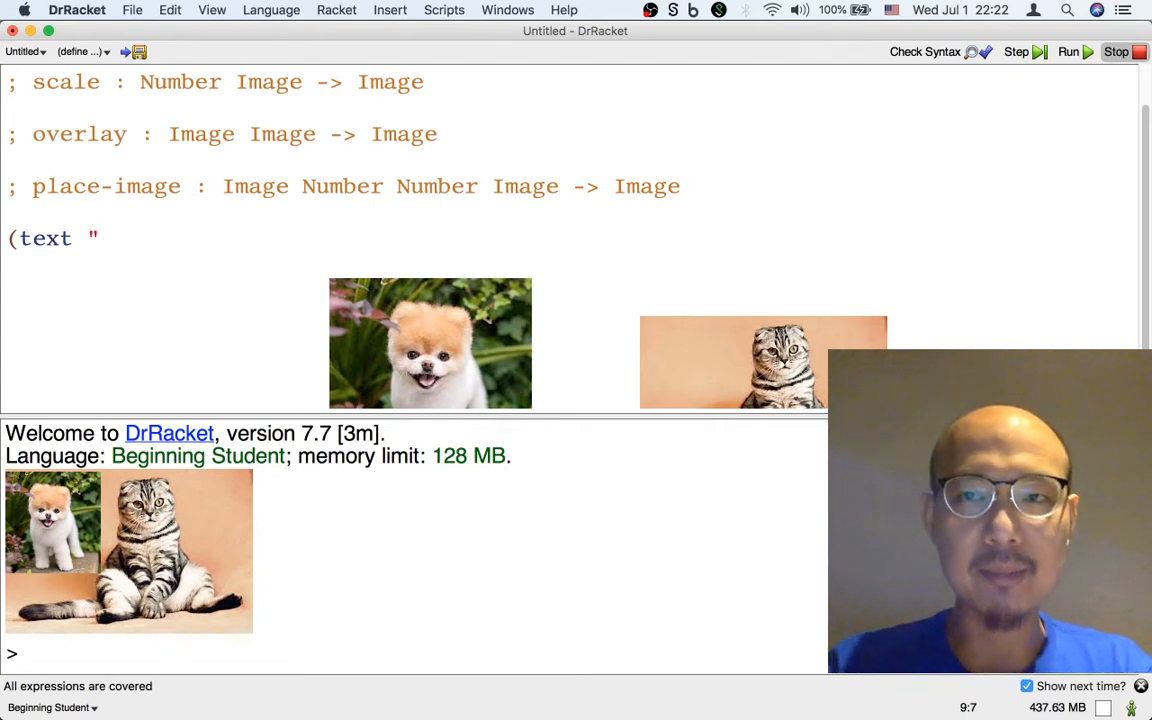
{"action": "type", "text": "hello"}
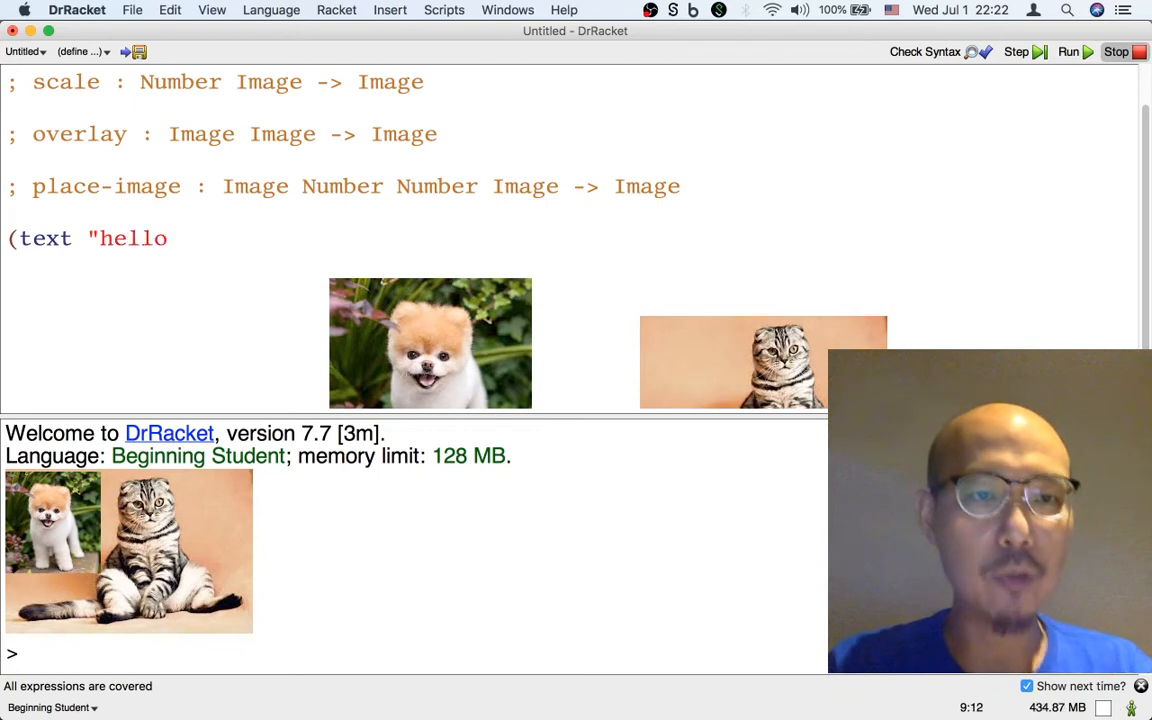
{"action": "type", "text": "\""}
{"action": "type", "text": "; text :"}
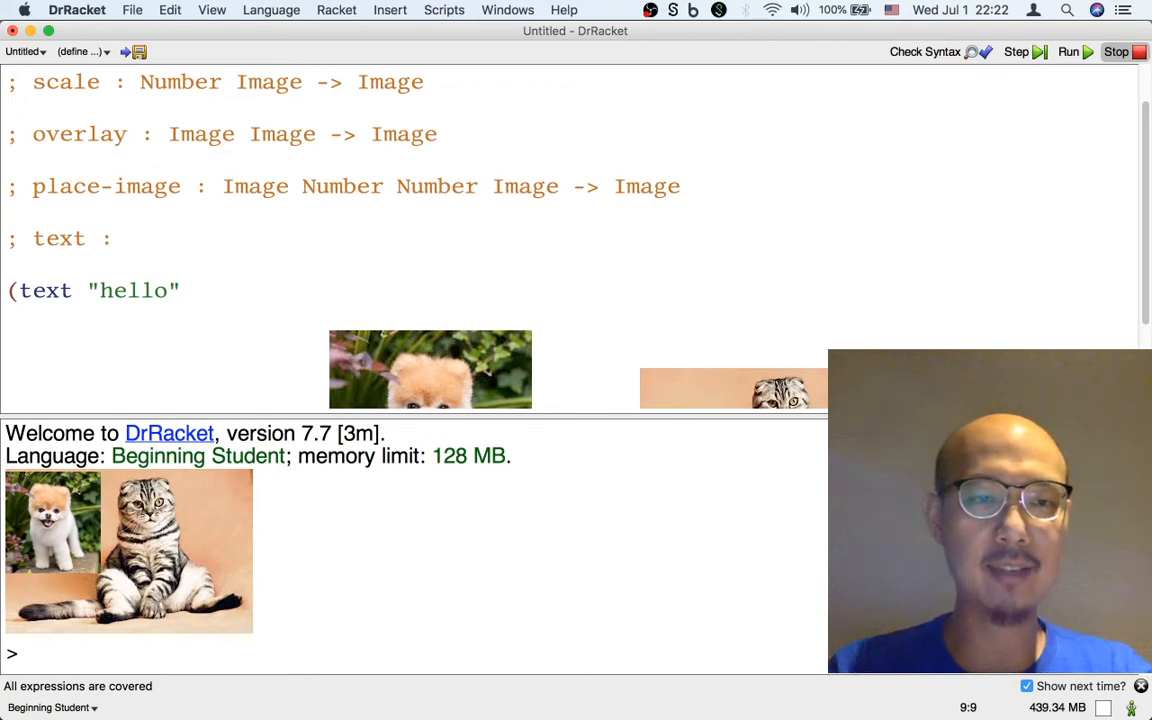
- Add 30 as the size argument and write String Number in the text signature comment
{"action": "type", "text": "String"}
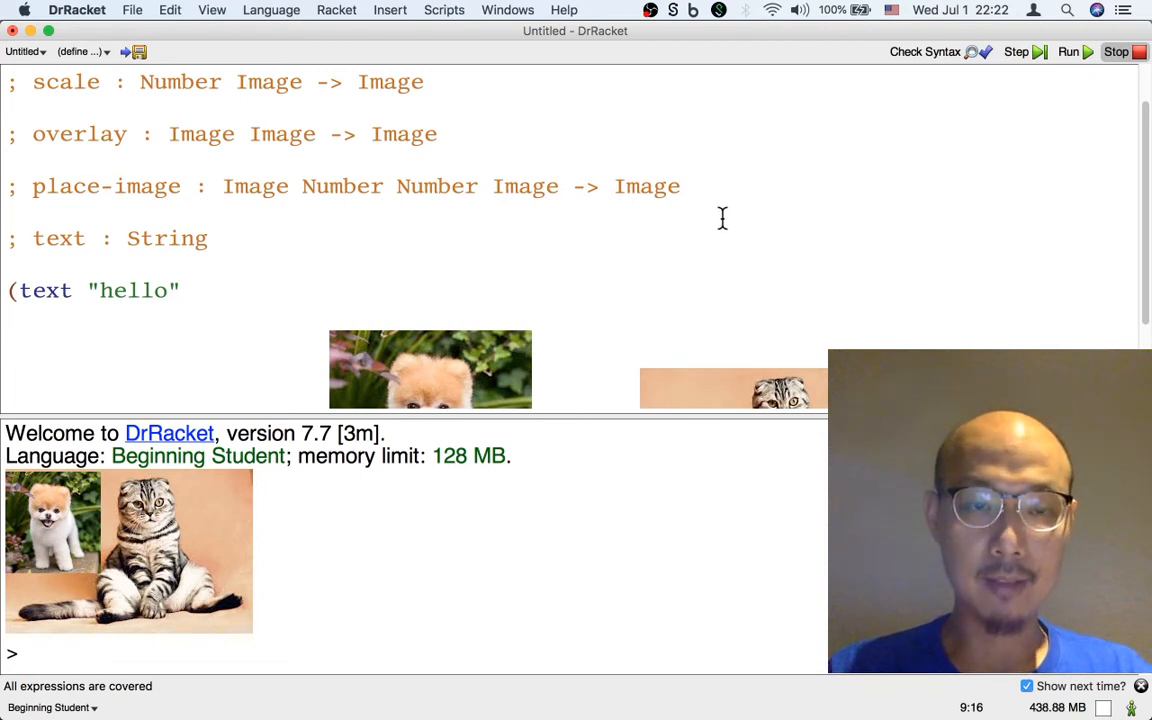
{"action": "mouse_move", "coordinate": [362, 290]}
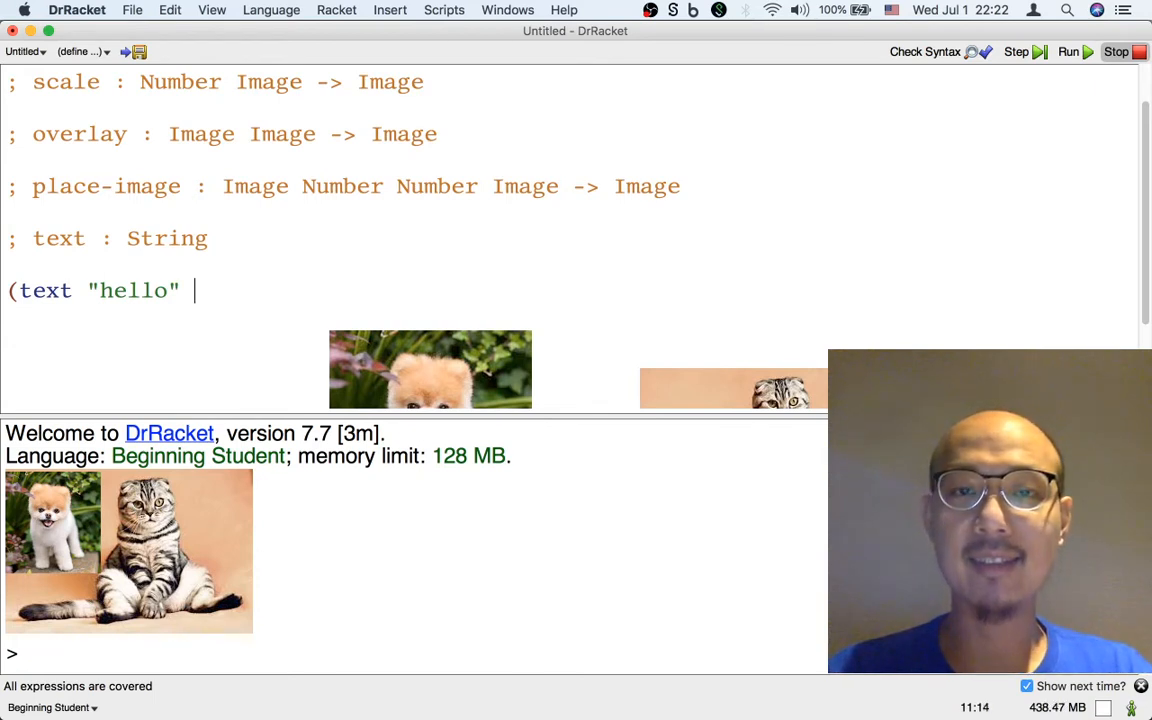
{"action": "type", "text": "30"}
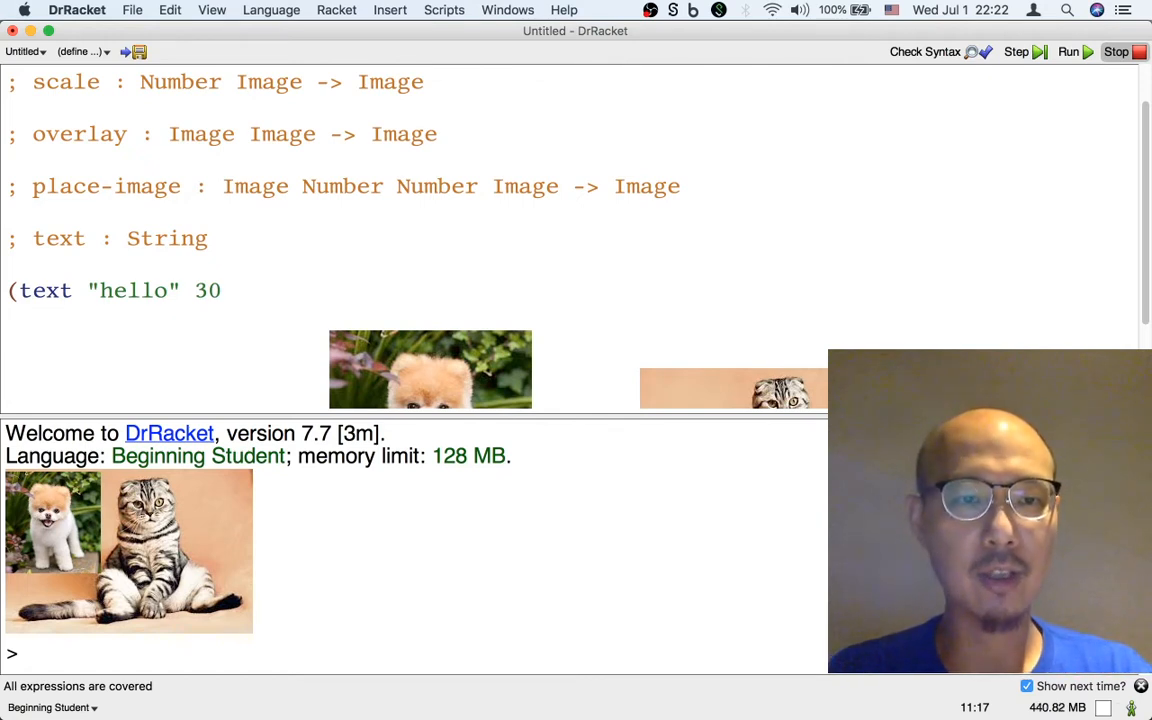
{"action": "type", "text": "Nu"}
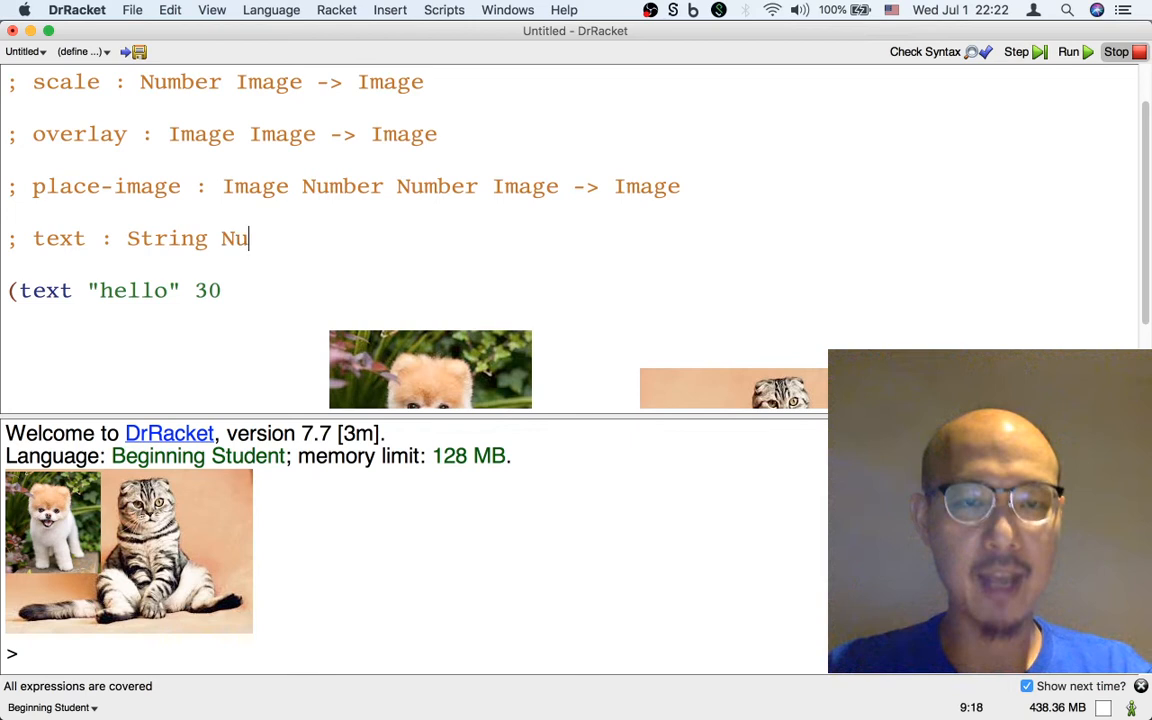
{"action": "type", "text": "mber"}
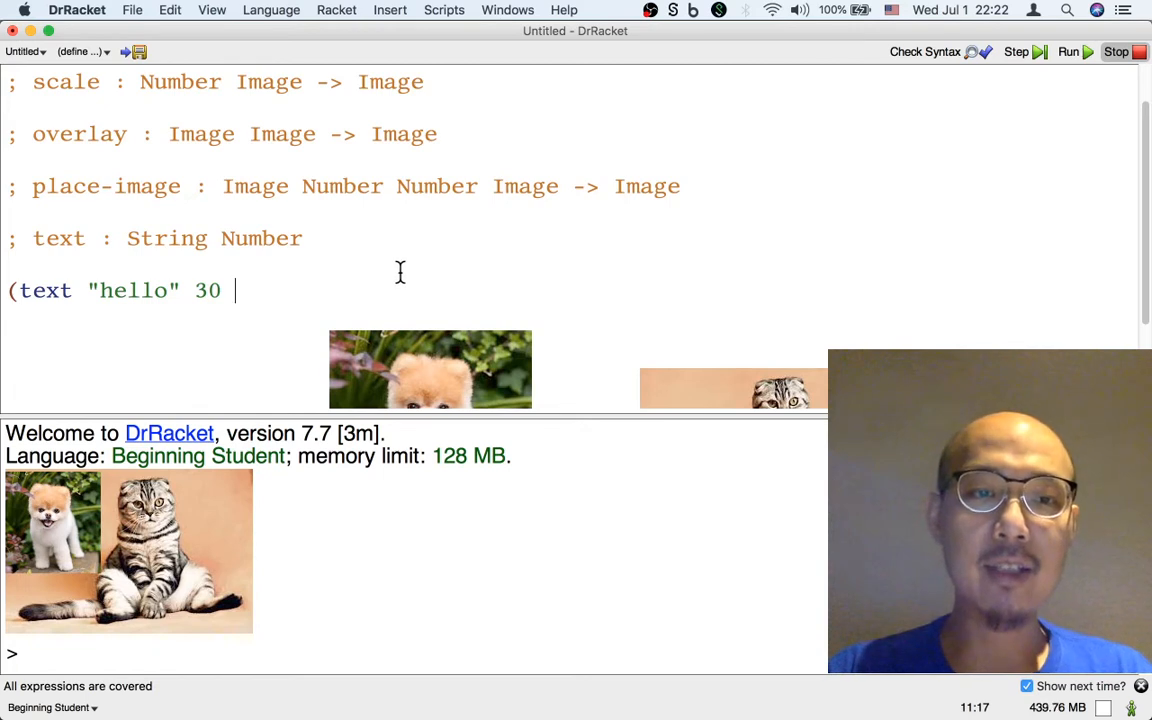
{"action": "mouse_move", "coordinate": [444, 252]}
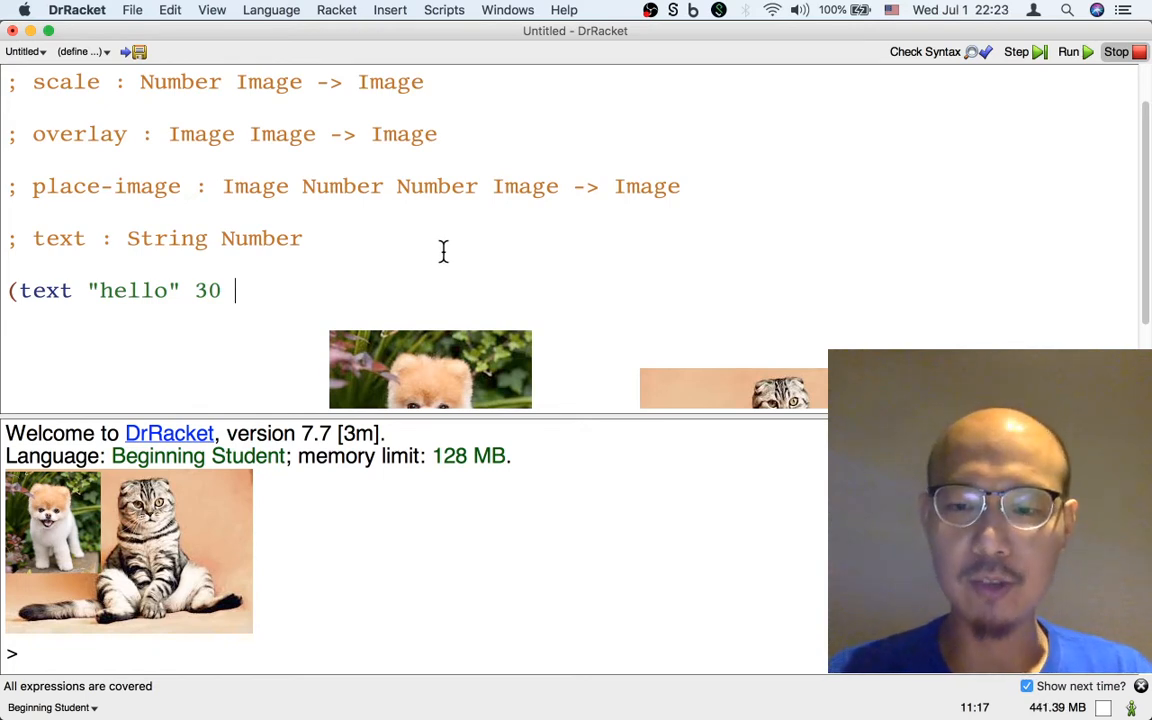
- Finish the call with "red") and extend the signature with Color -> Image, noting a Color is a String
{"action": "type", "text": "\""}
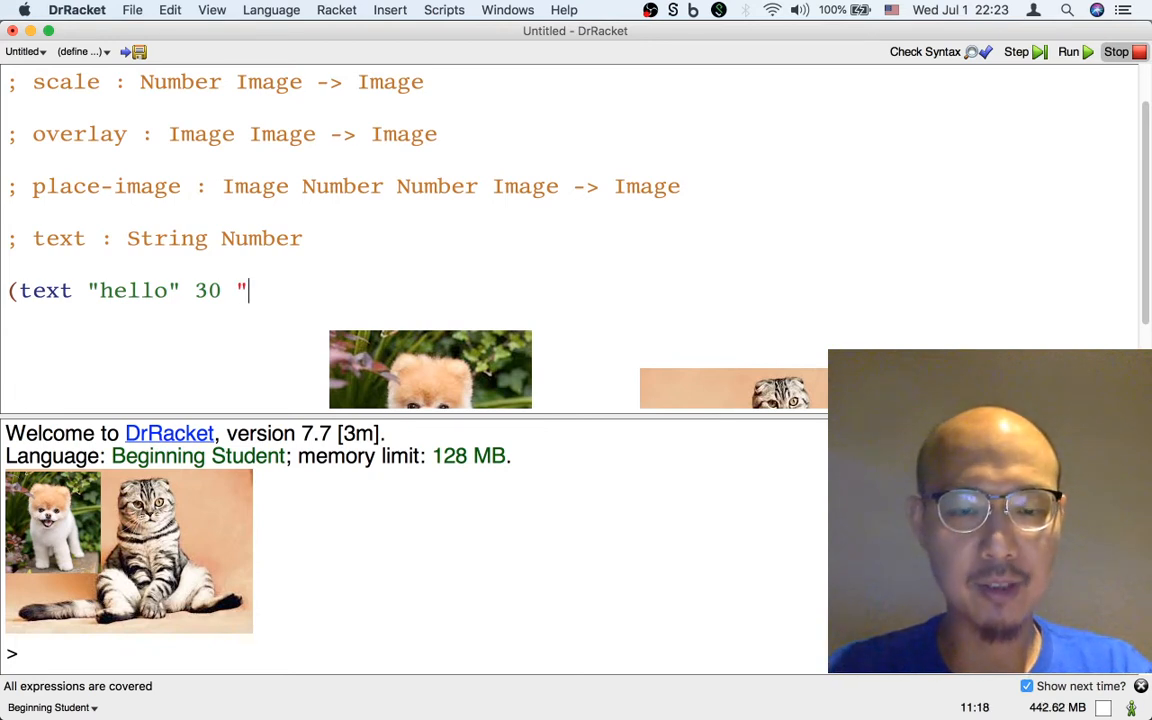
{"action": "type", "text": "re"}
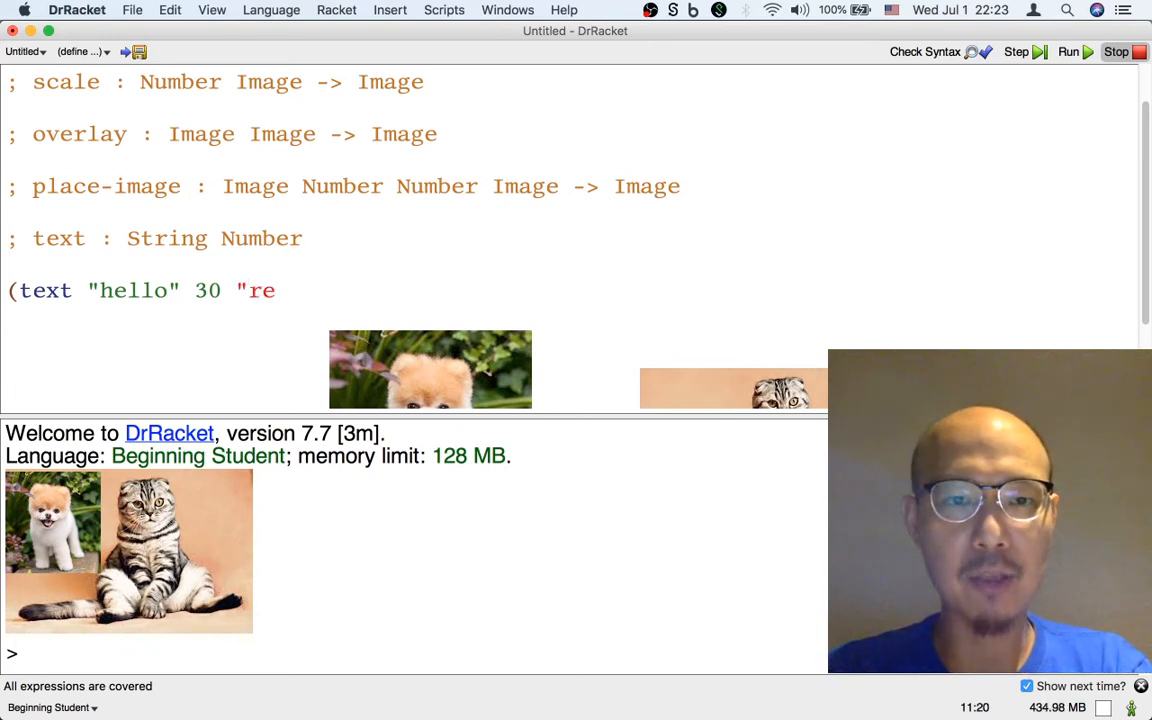
{"action": "type", "text": "d\""}
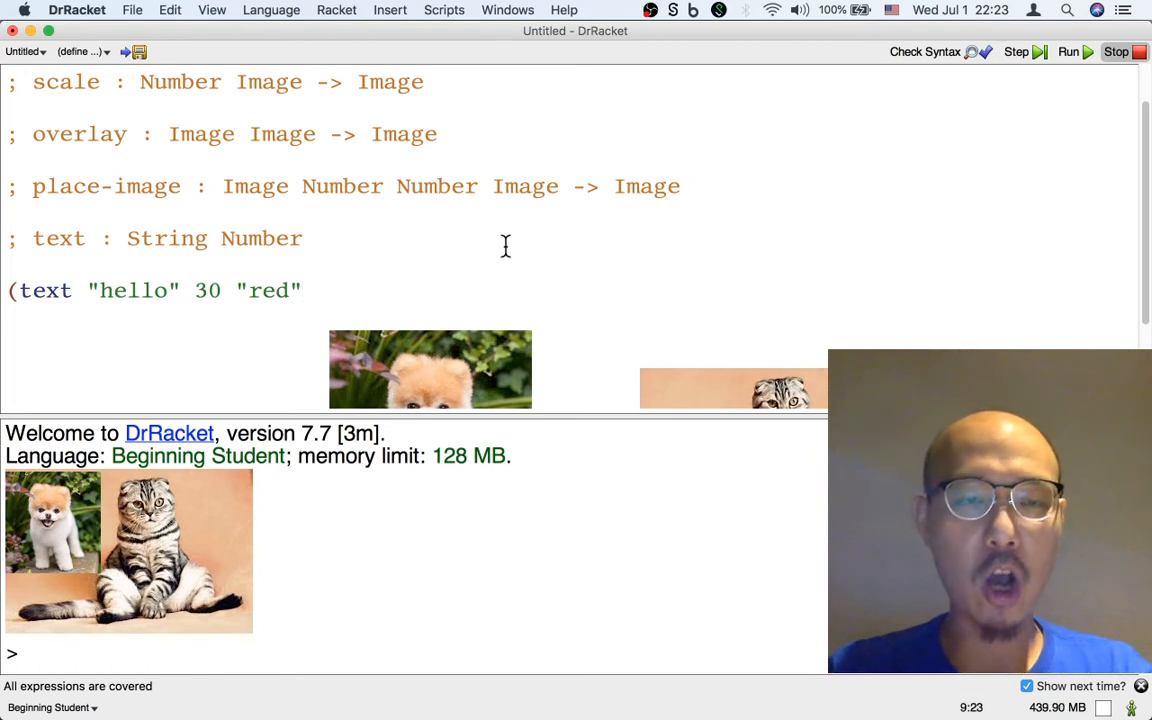
{"action": "type", "text": "Color"}
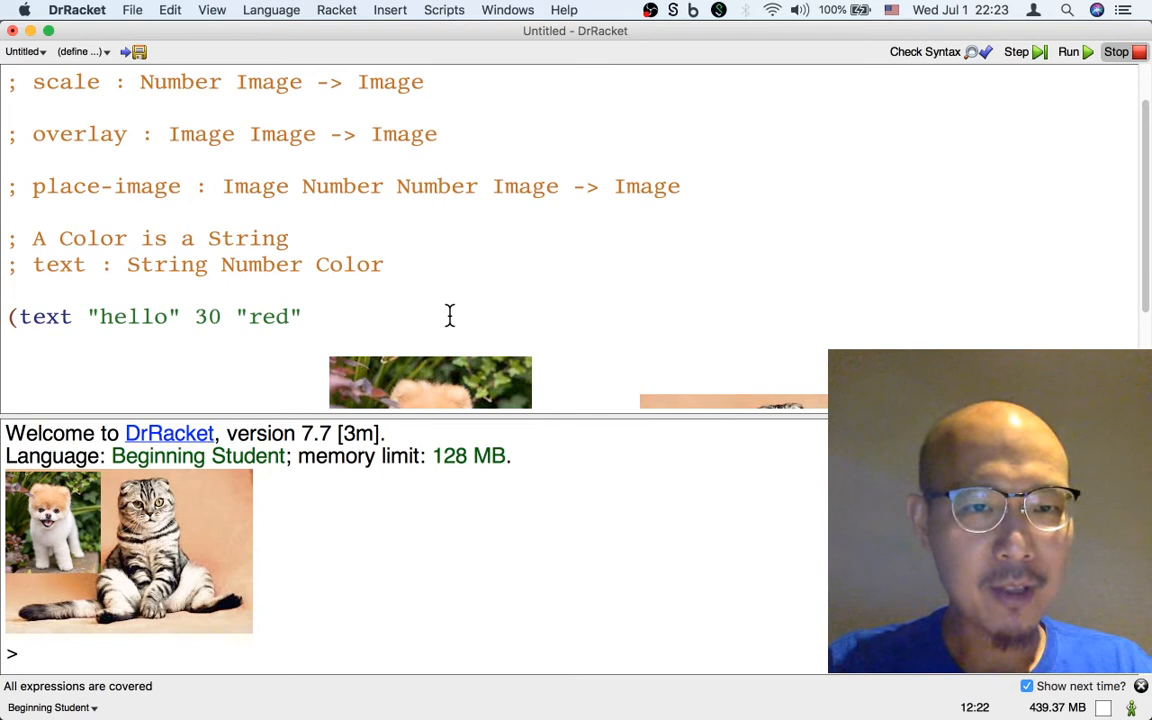
{"action": "type", "text": "-> Image"}
{"action": "type", "text": ")"}
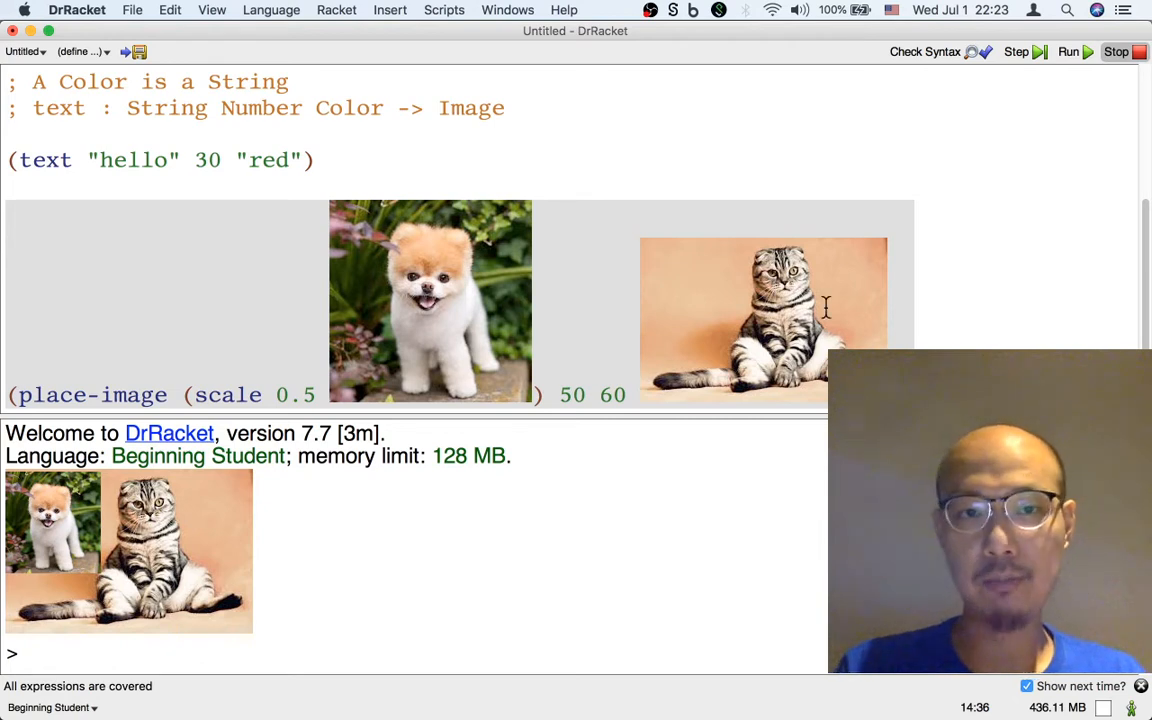
- Run the program so the red hello text image appears above the composed pet picture
{"action": "left_click", "coordinate": [1068, 52]}
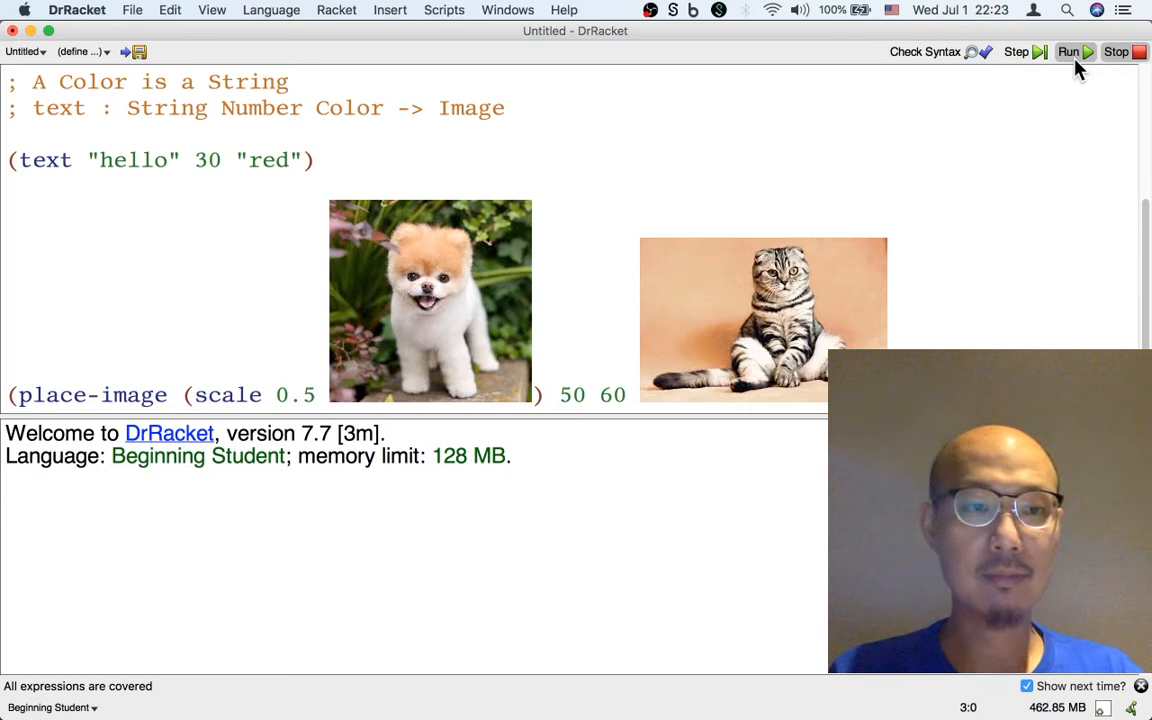
{"action": "left_click", "coordinate": [1068, 52]}
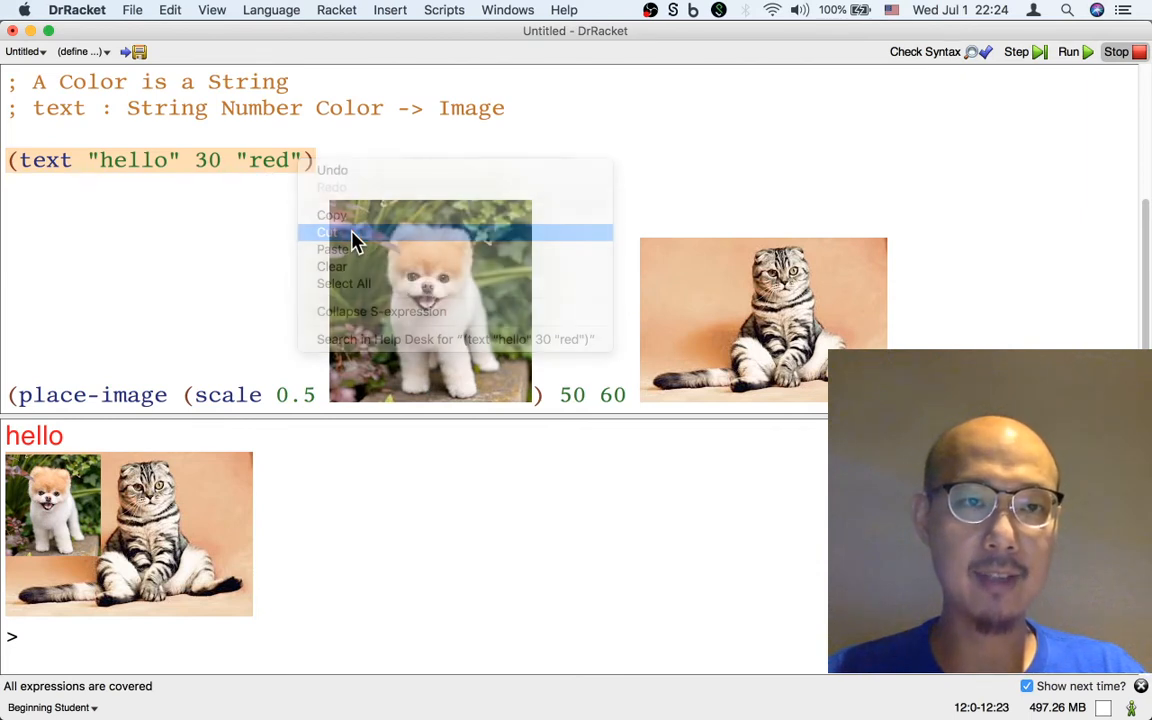
- Copy the text call over the scaled dog inside place-image and rerun to show hello on the cat
{"action": "left_click", "coordinate": [328, 232]}
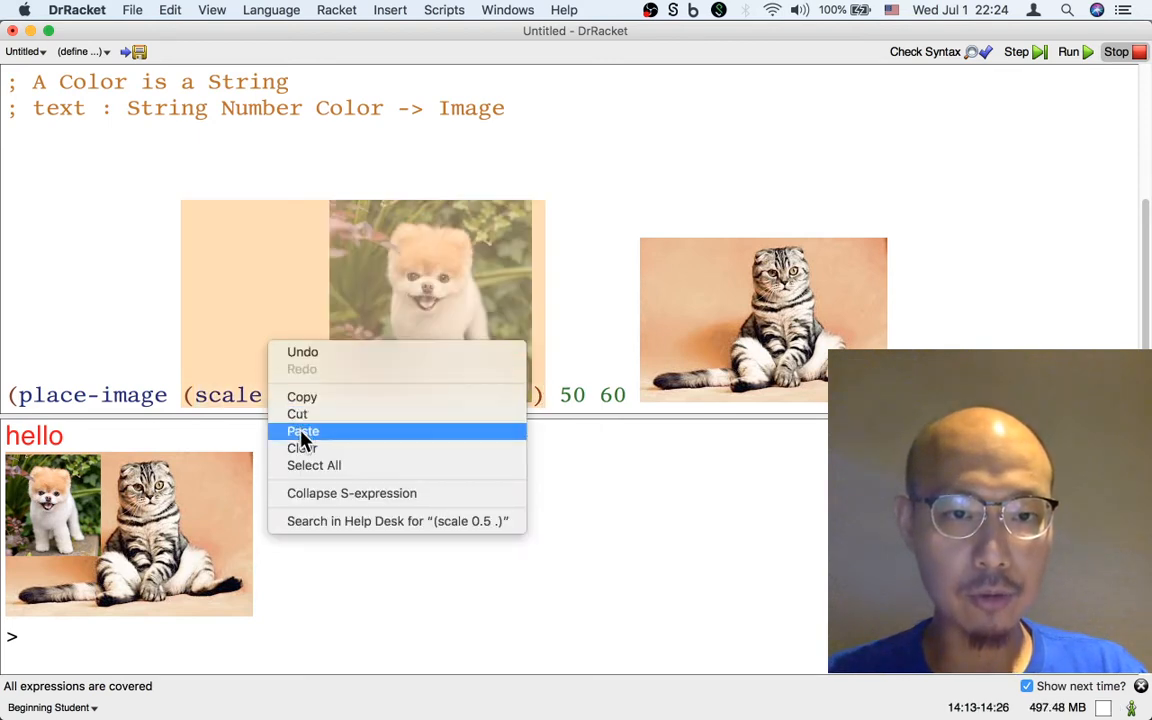
{"action": "left_click", "coordinate": [304, 432]}
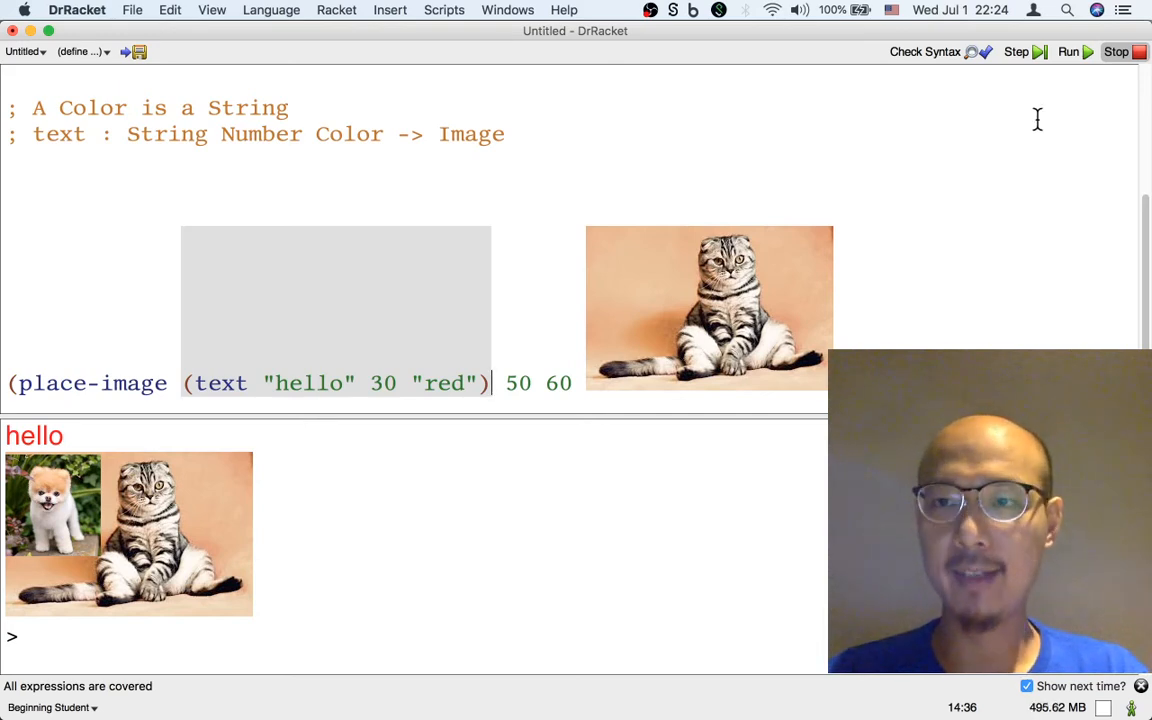
{"action": "left_click", "coordinate": [1068, 52]}
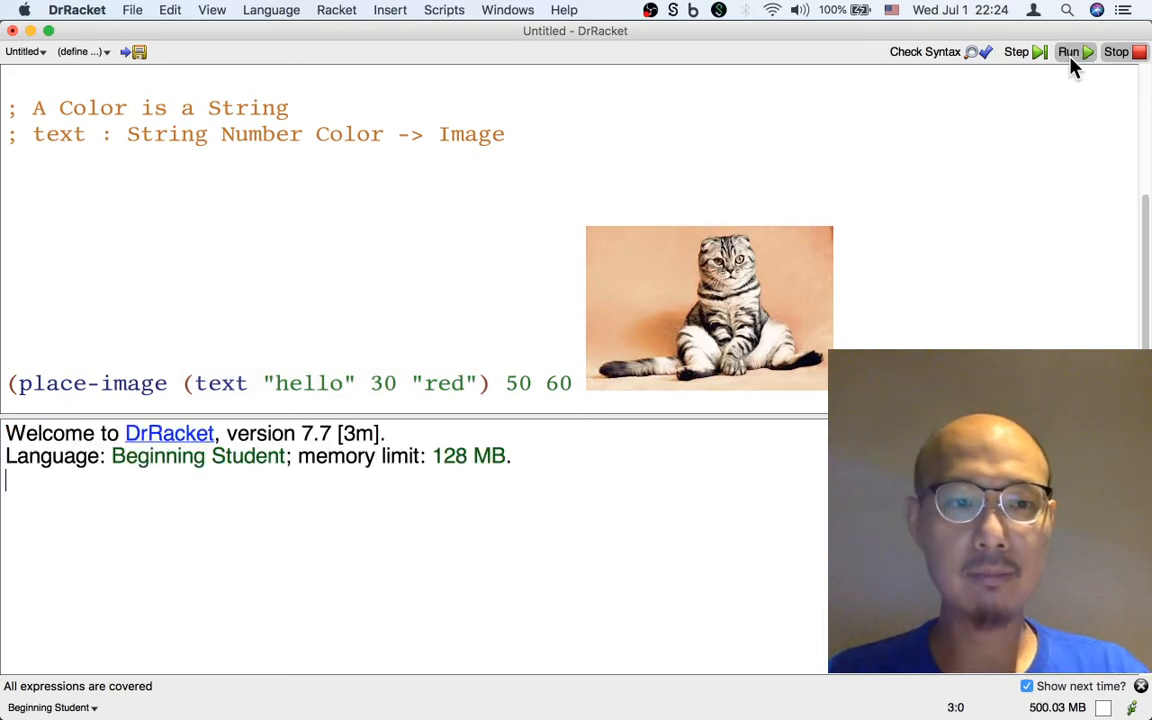
{"action": "left_click", "coordinate": [1068, 52]}
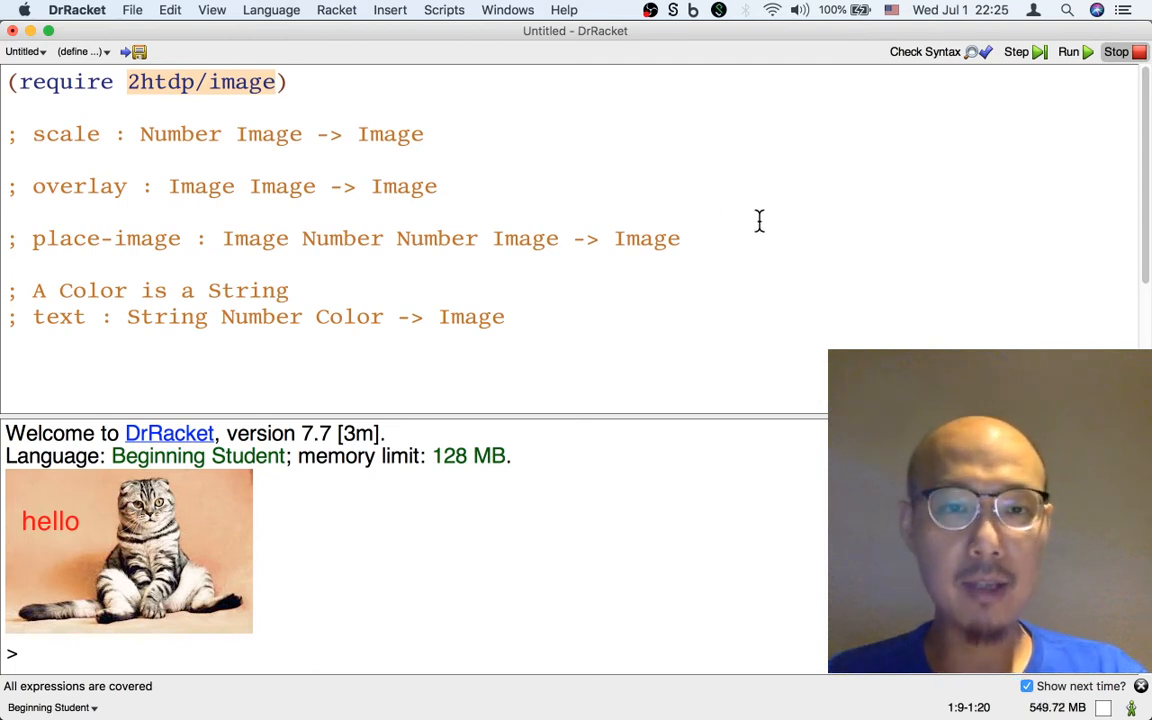
{"action": "scroll", "scroll_direction": "down", "scroll_amount": 3}
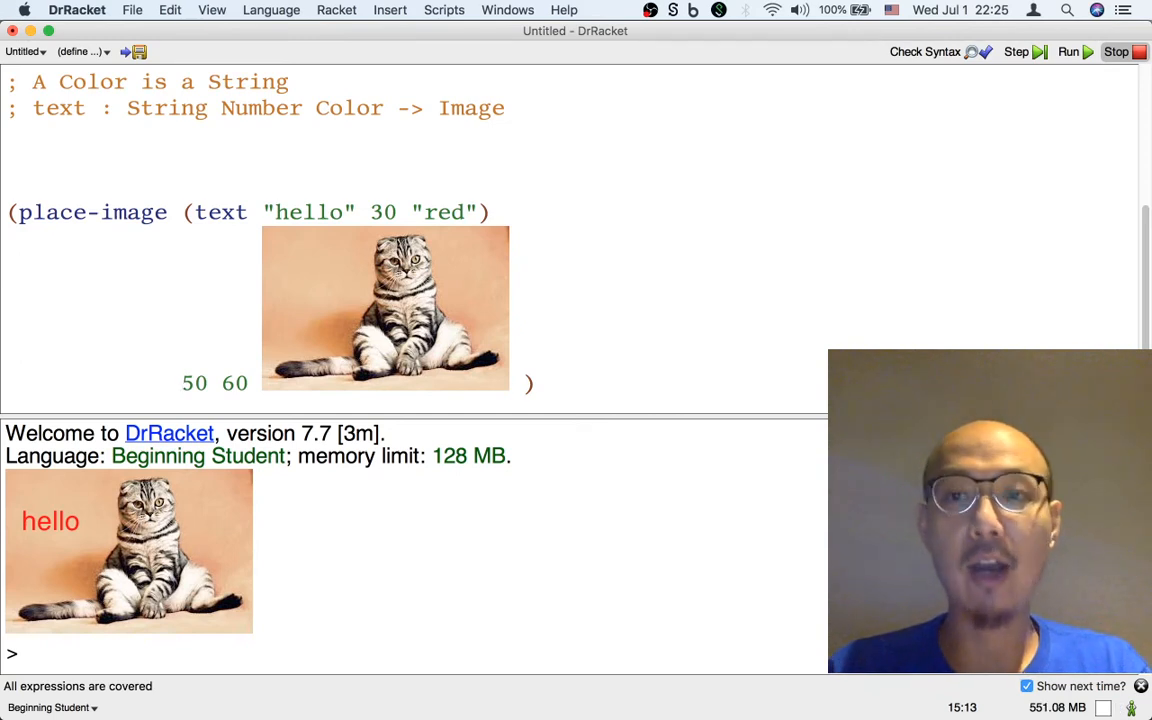
- Break the place-image call so 50 60 and the cat photo sit on their own indented lines
{"action": "left_click", "coordinate": [196, 384]}
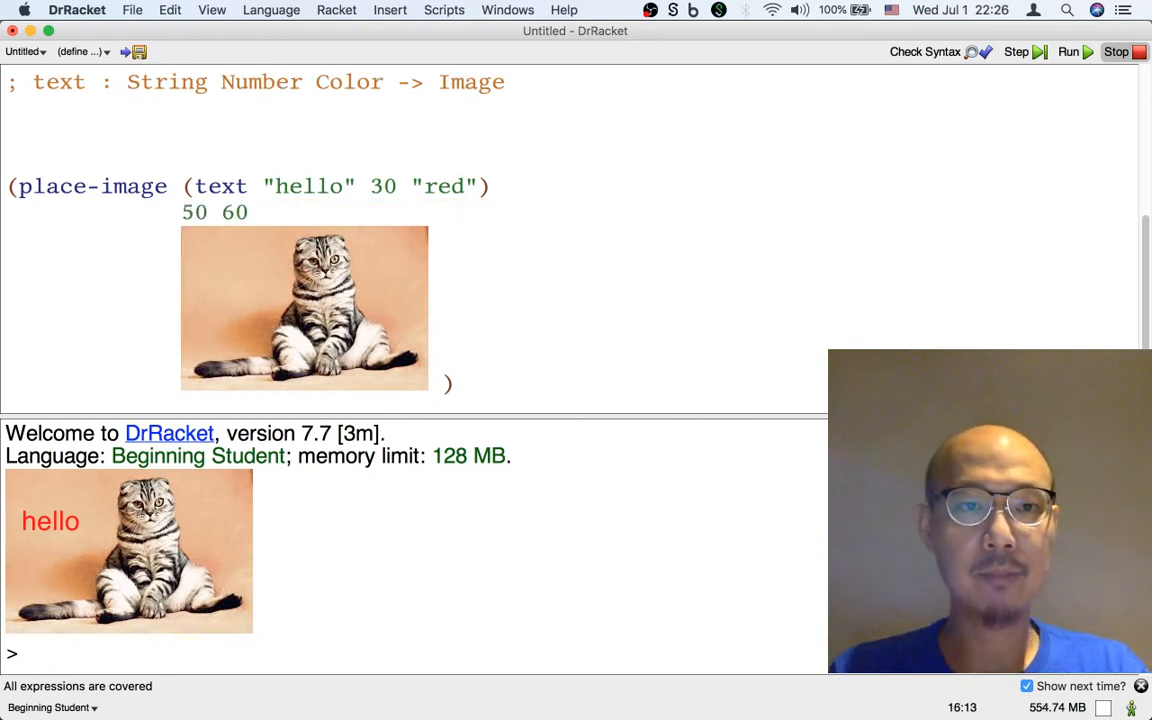
{"action": "mouse_move", "coordinate": [718, 272]}
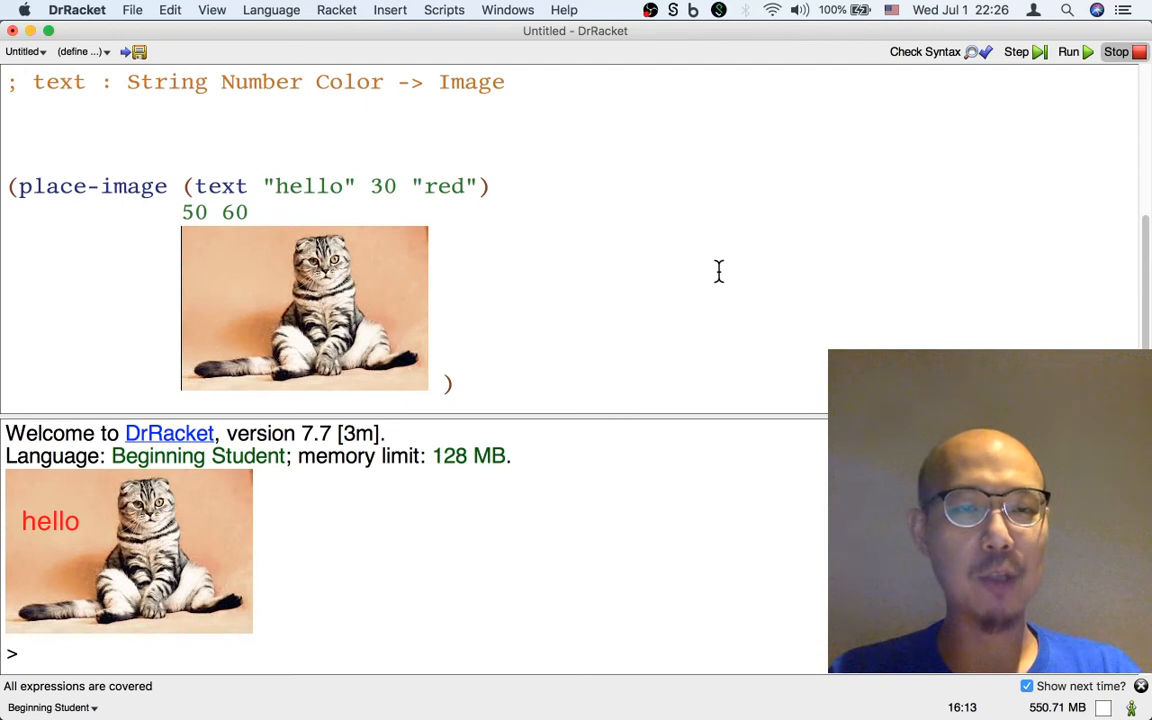
{"action": "mouse_move", "coordinate": [514, 206]}
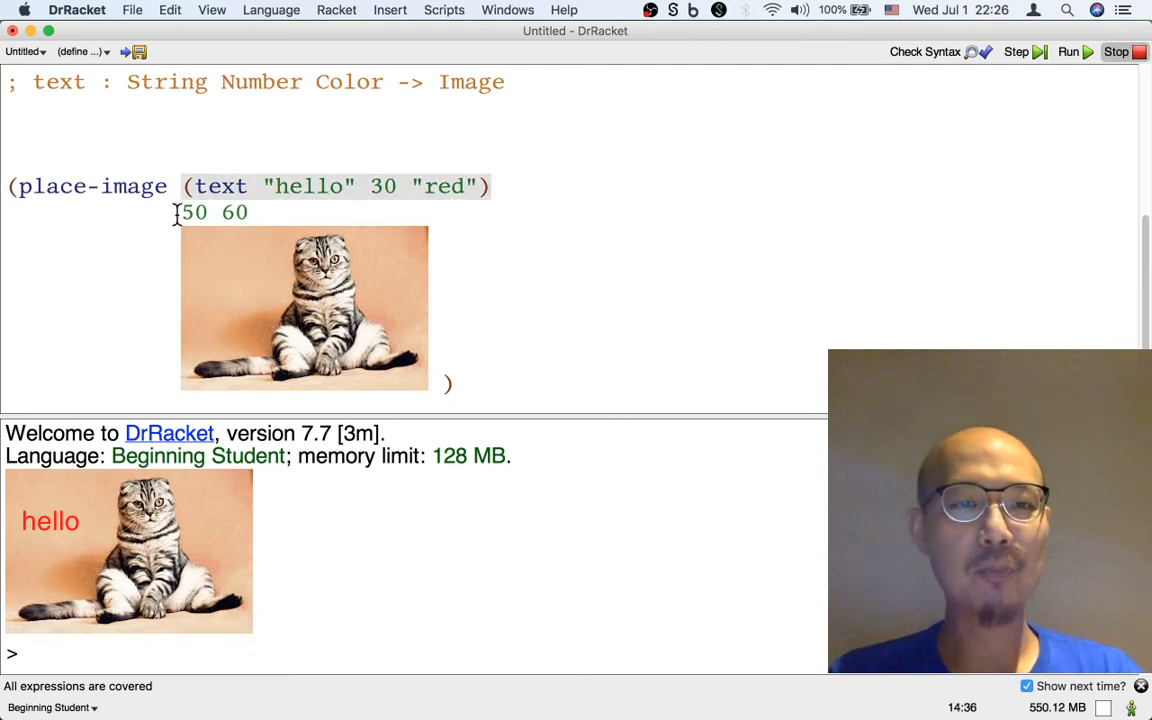
{"action": "left_click_drag", "start_coordinate": [178, 212], "coordinate": [248, 212]}
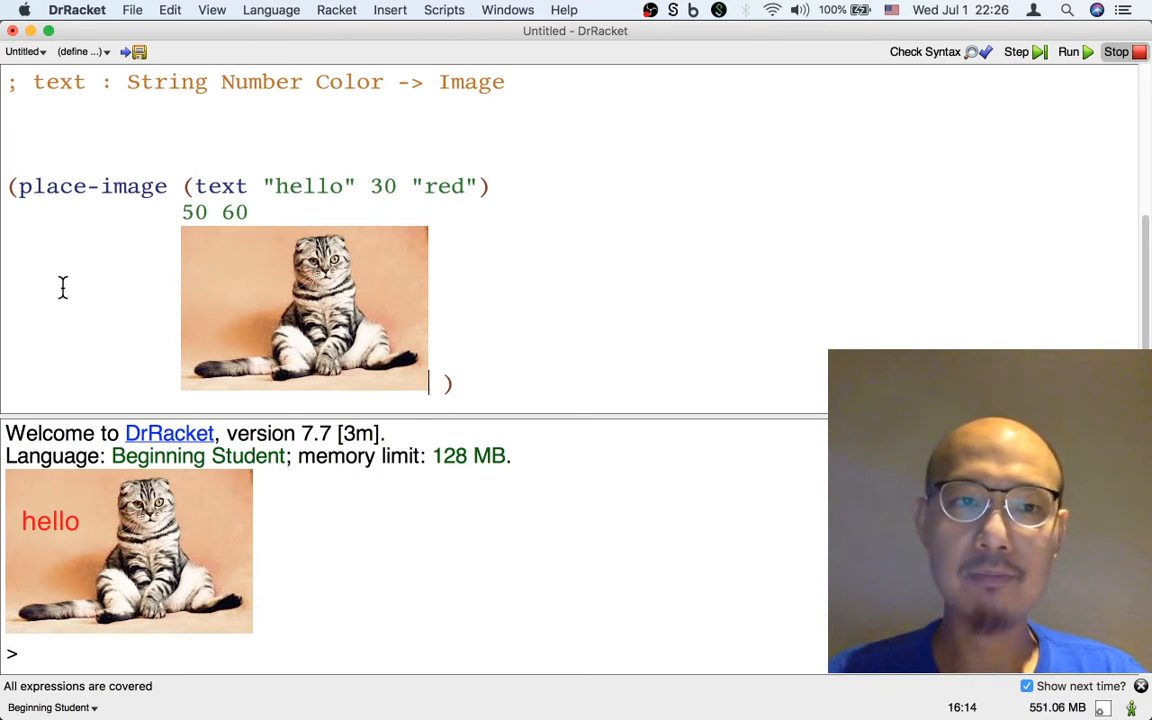
{"action": "mouse_move", "coordinate": [108, 340]}
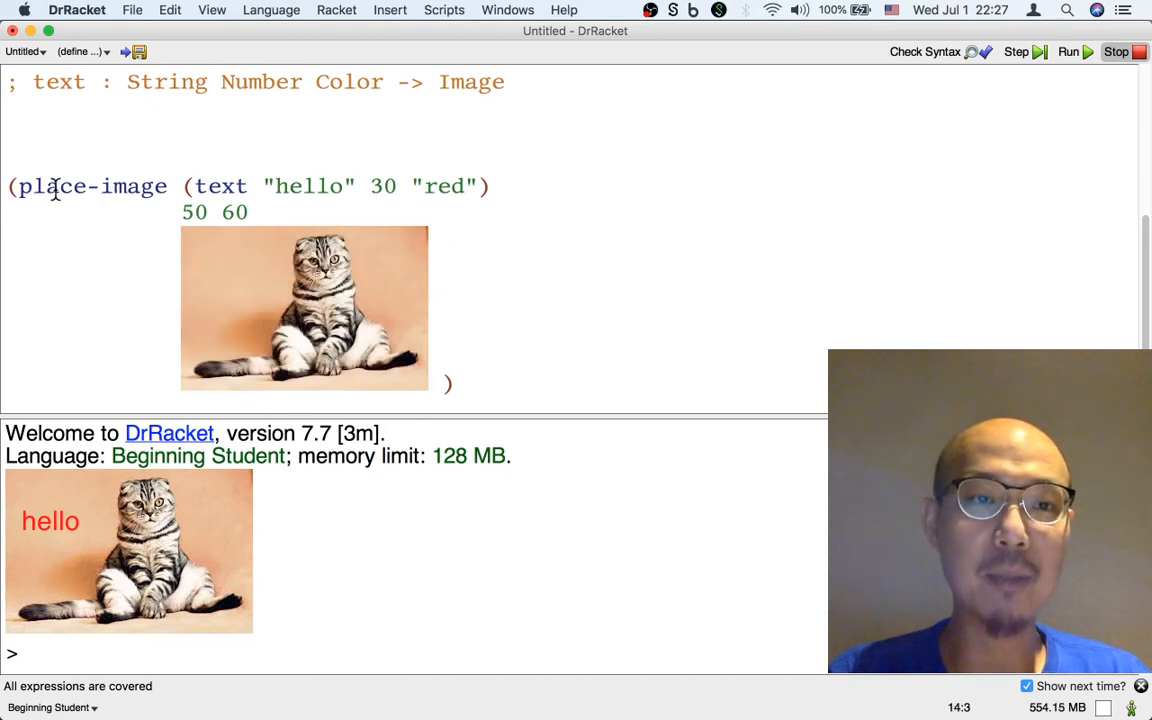
{"action": "double_click", "coordinate": [92, 186]}
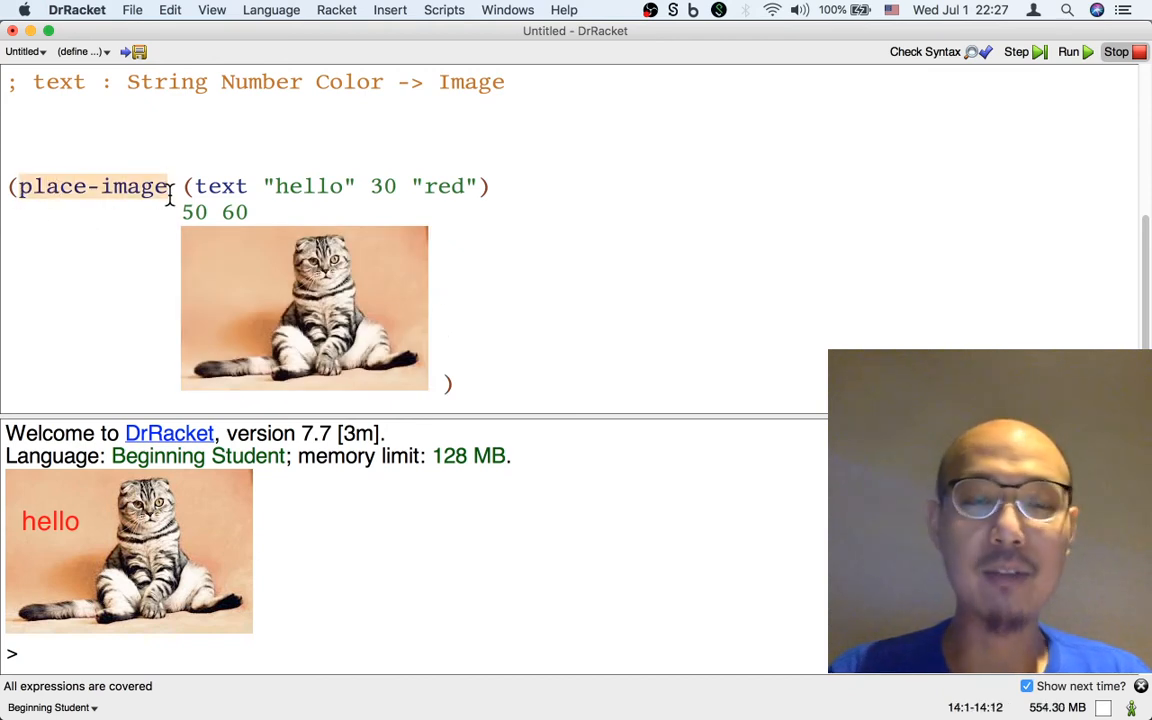